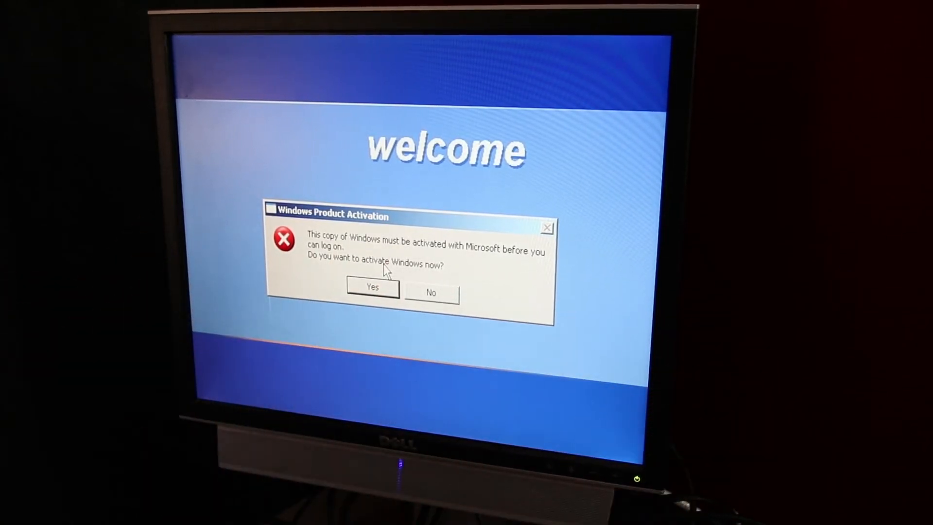
# Accept activation at logon, then open and scroll the Product Activation Privacy Statement.
pyautogui.click(371, 288)
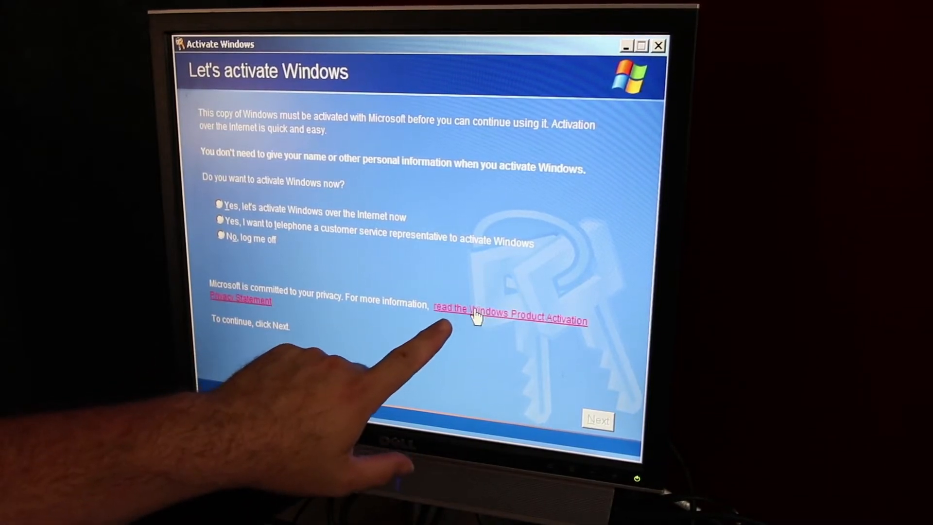
pyautogui.click(509, 312)
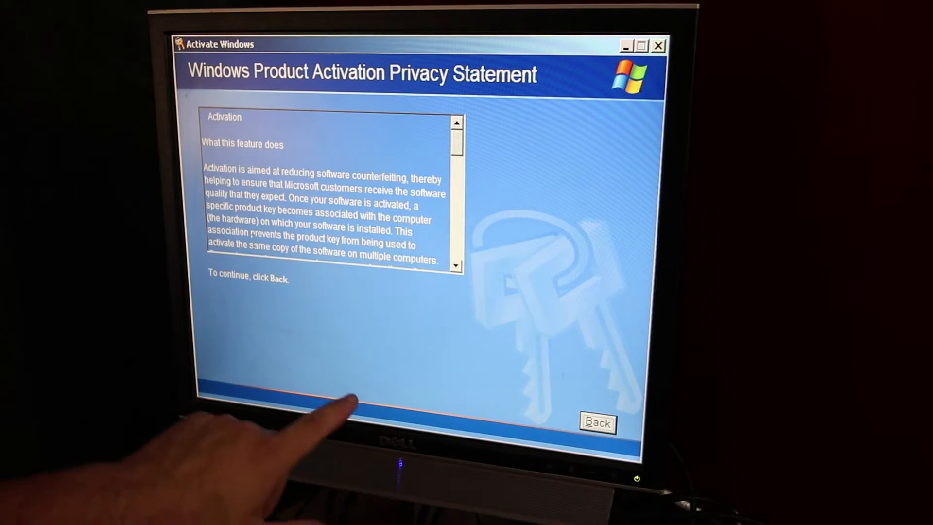
pyautogui.scroll(-3)
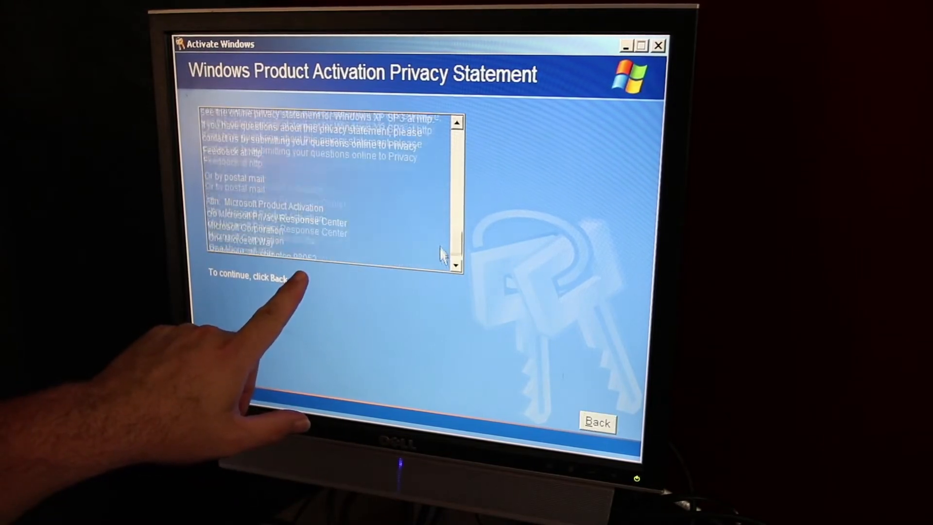
# Try Internet activation, view the telephone option, then choose Remind Me Later.
pyautogui.click(596, 422)
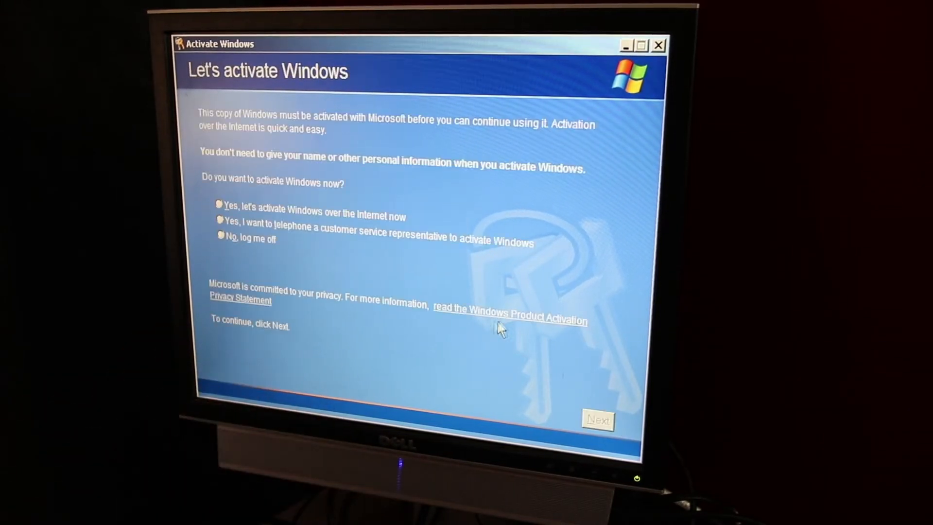
pyautogui.click(220, 204)
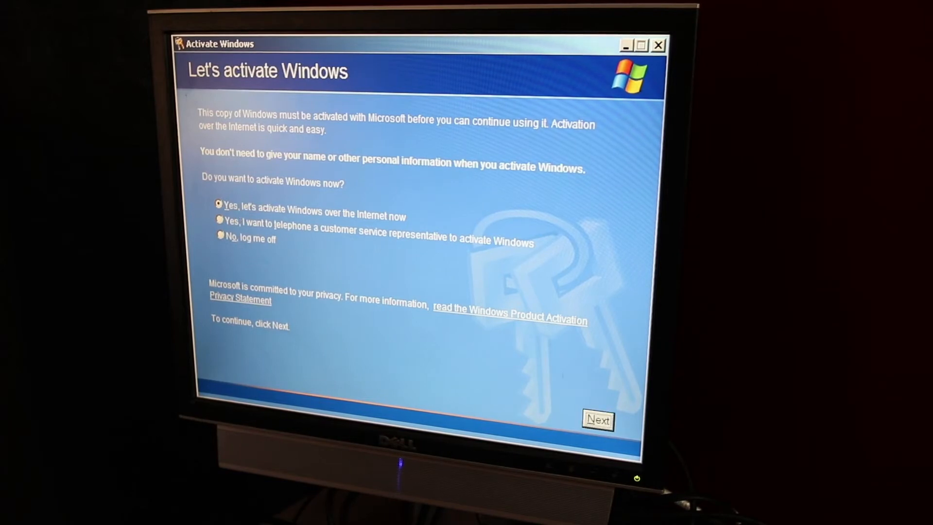
pyautogui.click(598, 420)
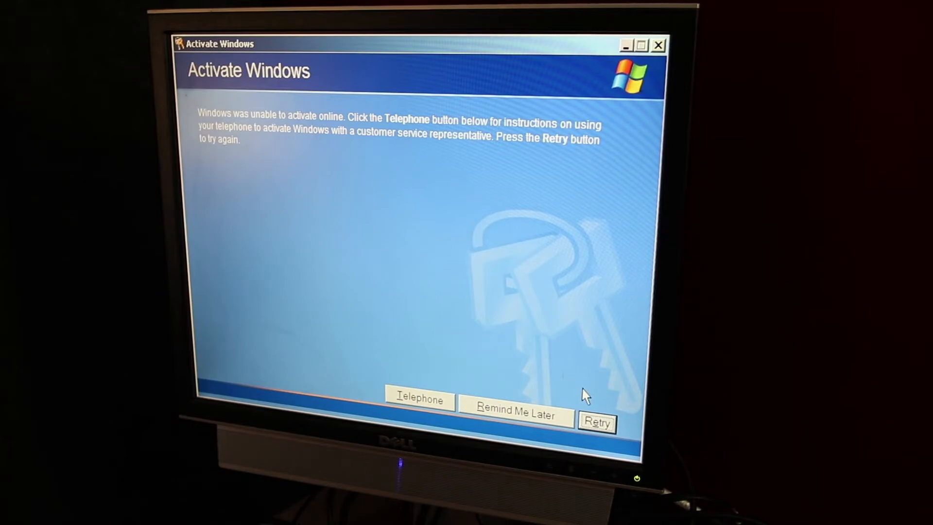
pyautogui.moveTo(512, 396)
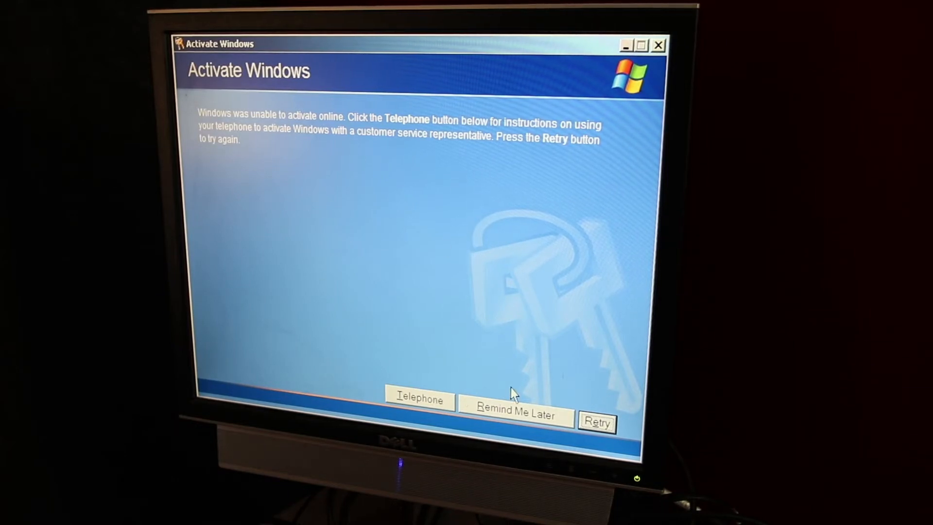
pyautogui.click(596, 422)
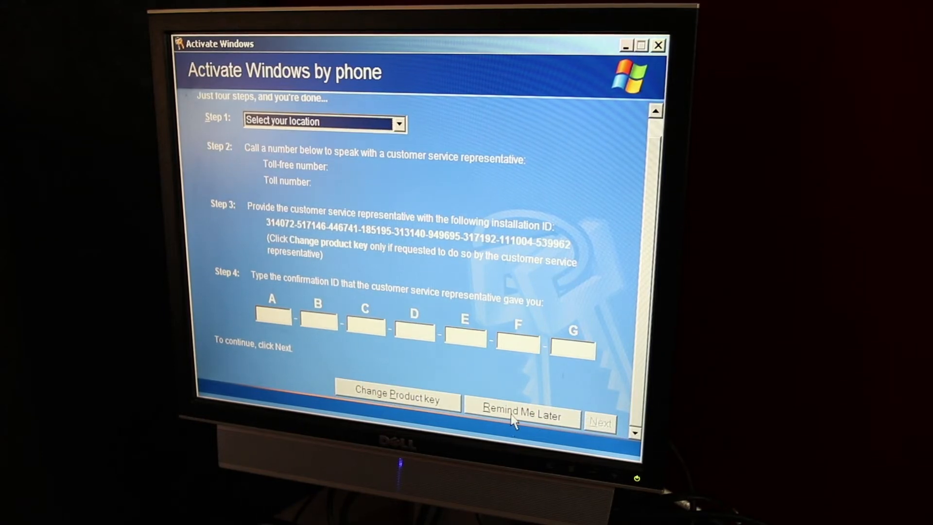
pyautogui.click(521, 412)
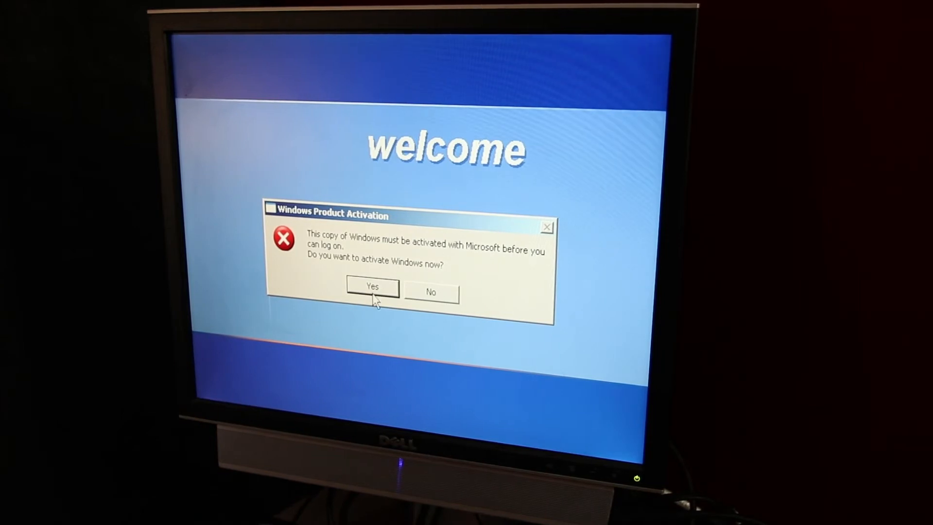
# Accept the logon activation prompt again to reopen the wizard.
pyautogui.click(372, 287)
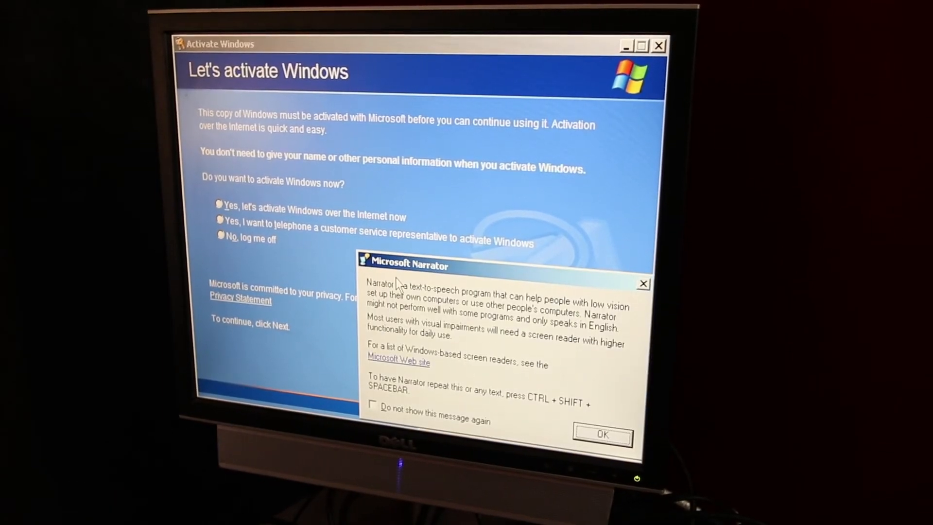
pyautogui.moveTo(416, 366)
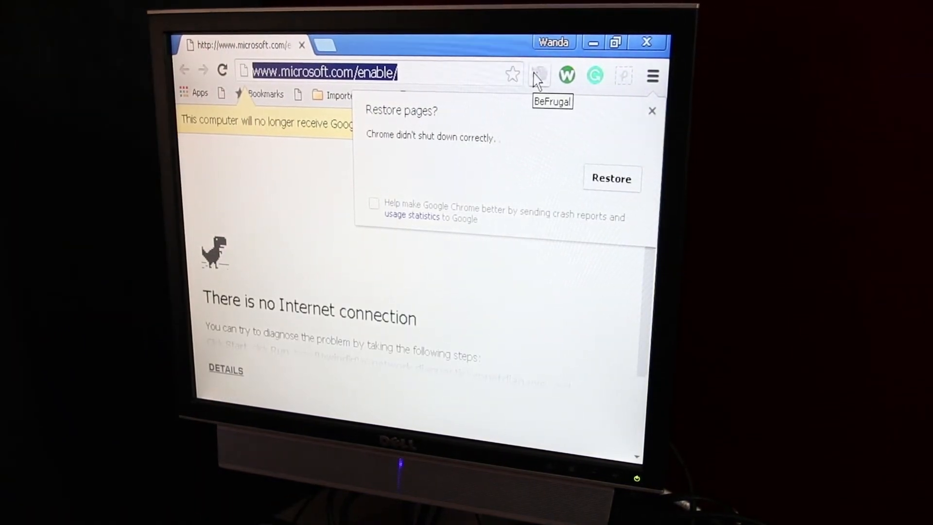
# Enter file:///C:/Windows/System32/cmd.exe in Chrome's address bar to download cmd.exe.
pyautogui.write('file:')
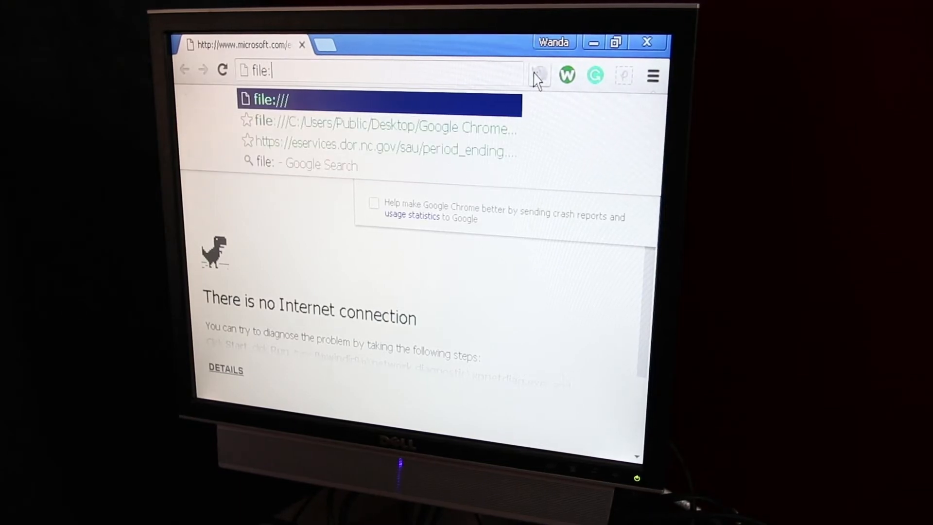
pyautogui.write('///C:/W')
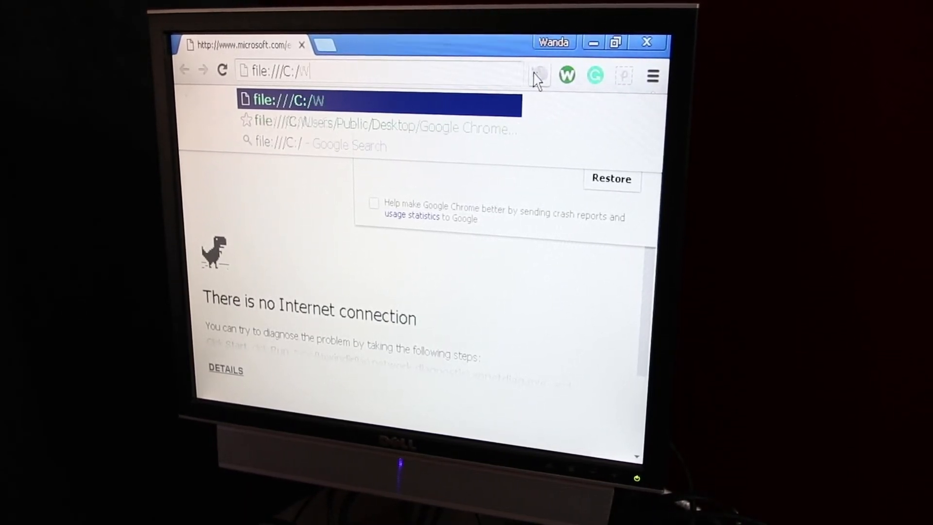
pyautogui.write('indows/')
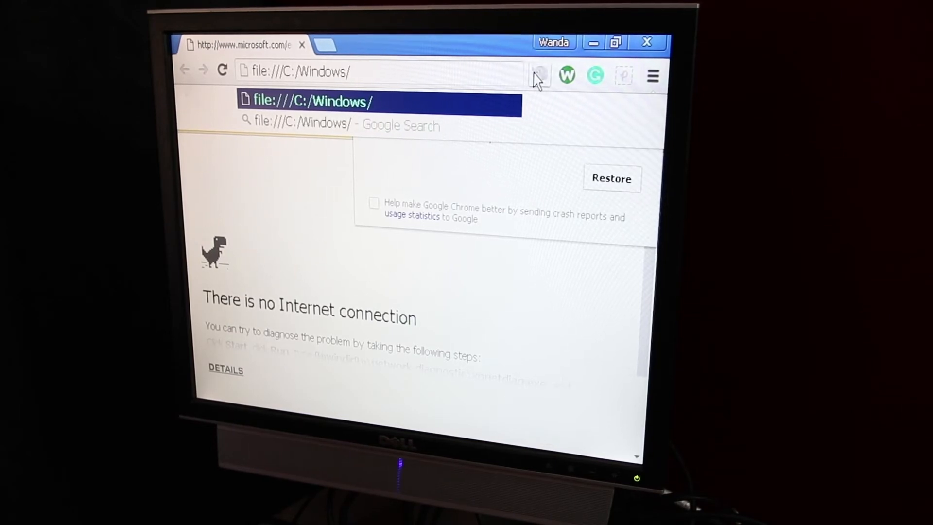
pyautogui.write('System32/cmd.ex')
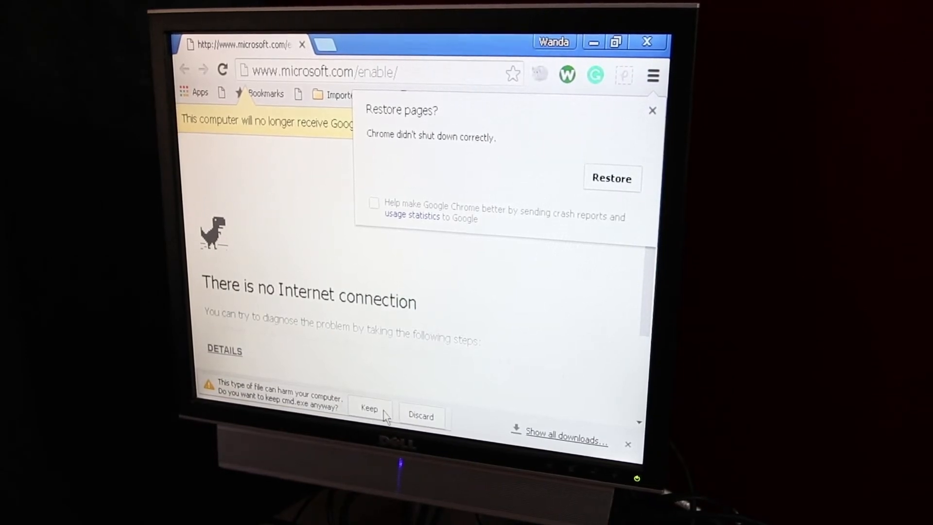
# Keep the downloaded cmd.exe despite the harmful-file warning.
pyautogui.click(369, 409)
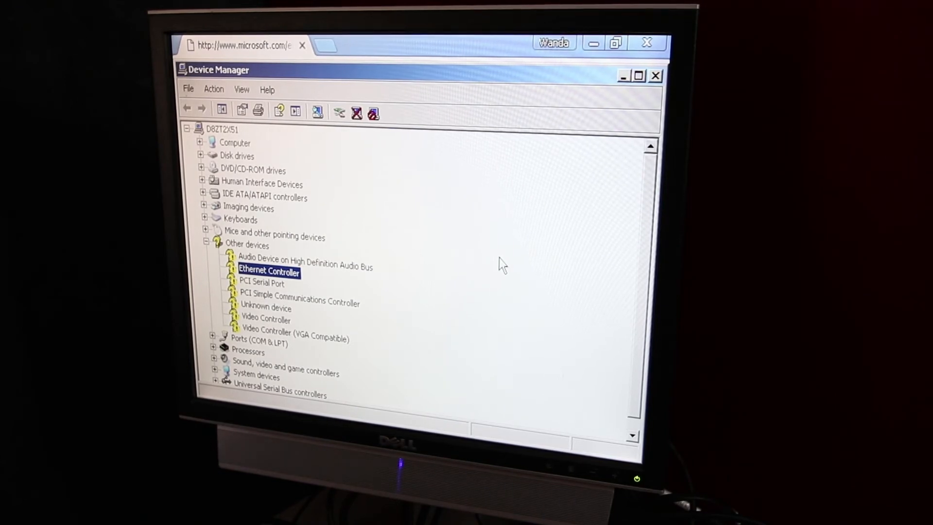
pyautogui.moveTo(375, 315)
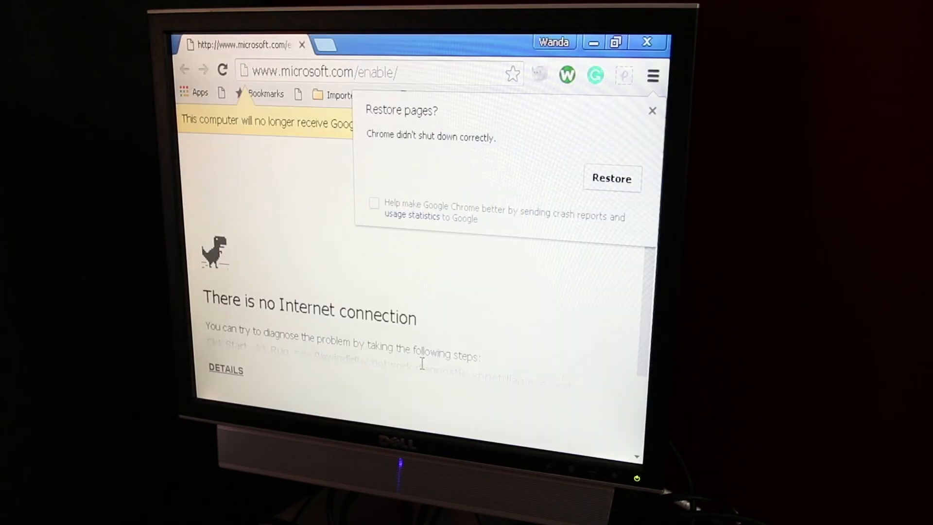
# Select the Microsoft enable page URL and start typing a file:// path.
pyautogui.click(322, 72)
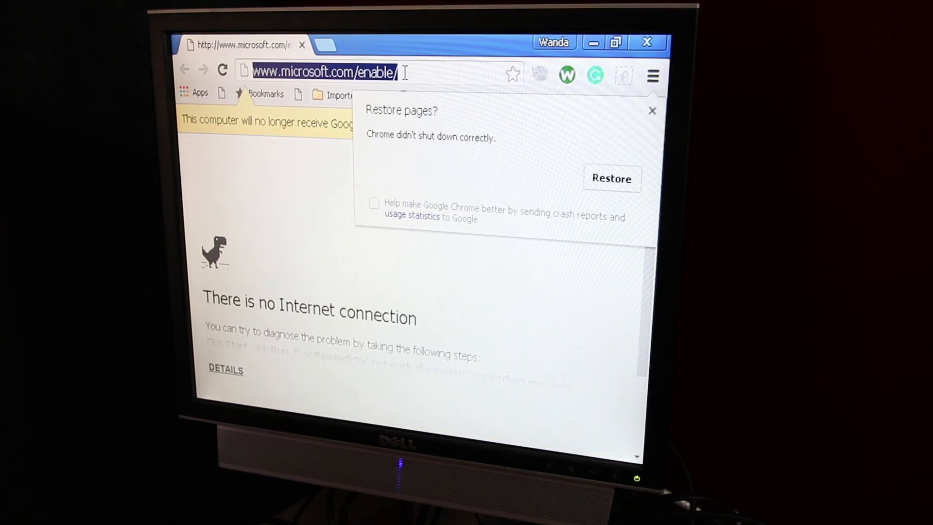
pyautogui.write('fil')
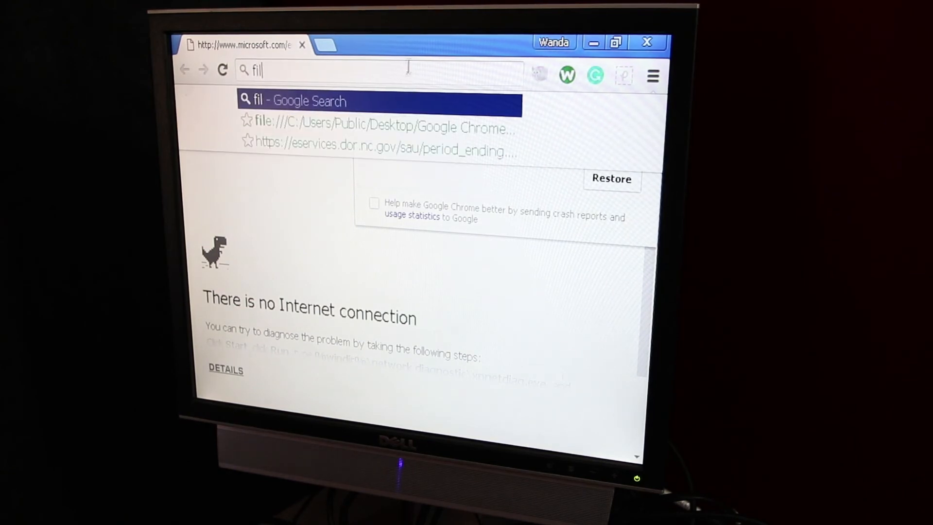